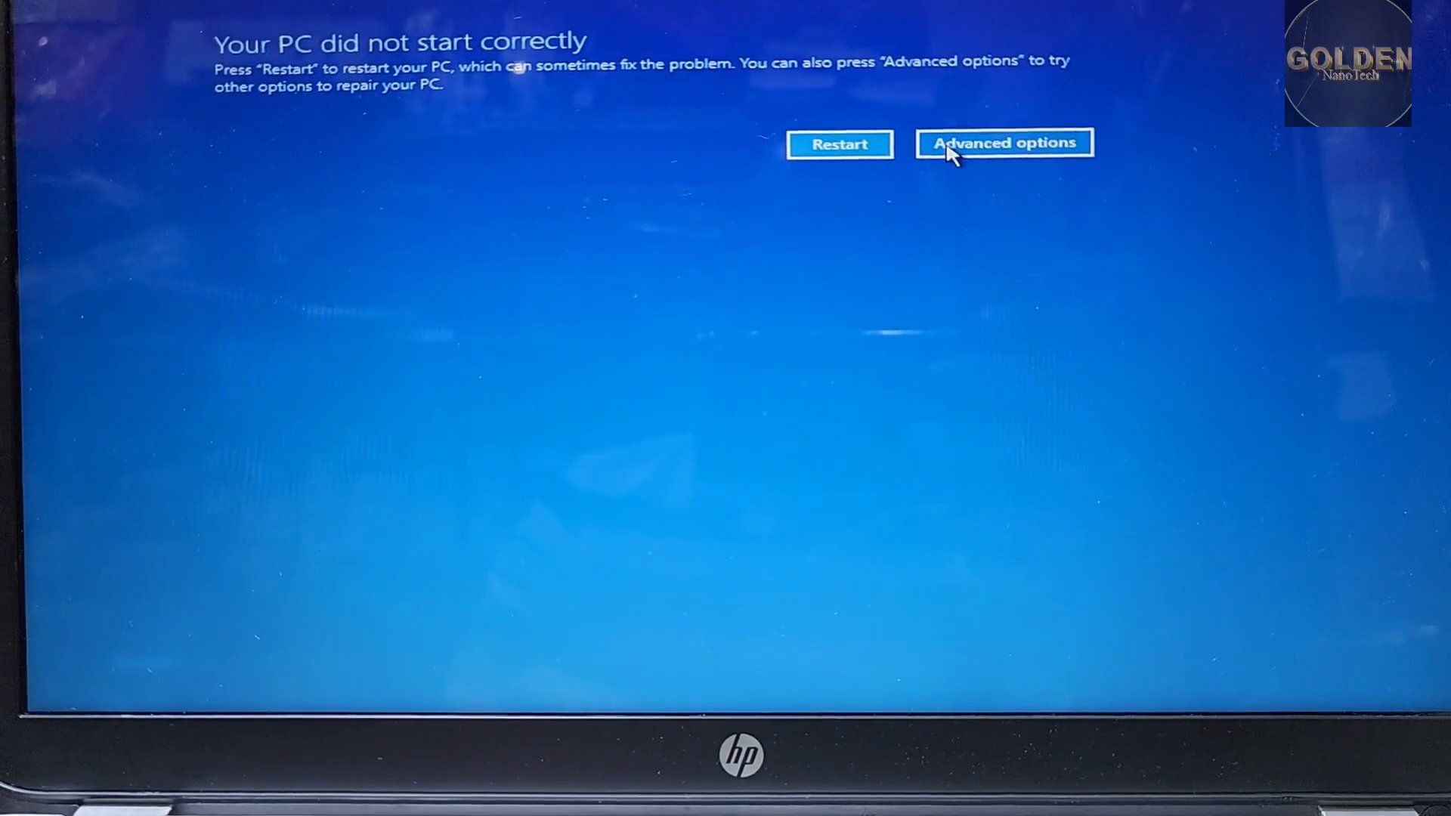
Step: Navigate from the failed-startup screen through Troubleshoot to the Advanced options repair-tool menu
click(1002, 144)
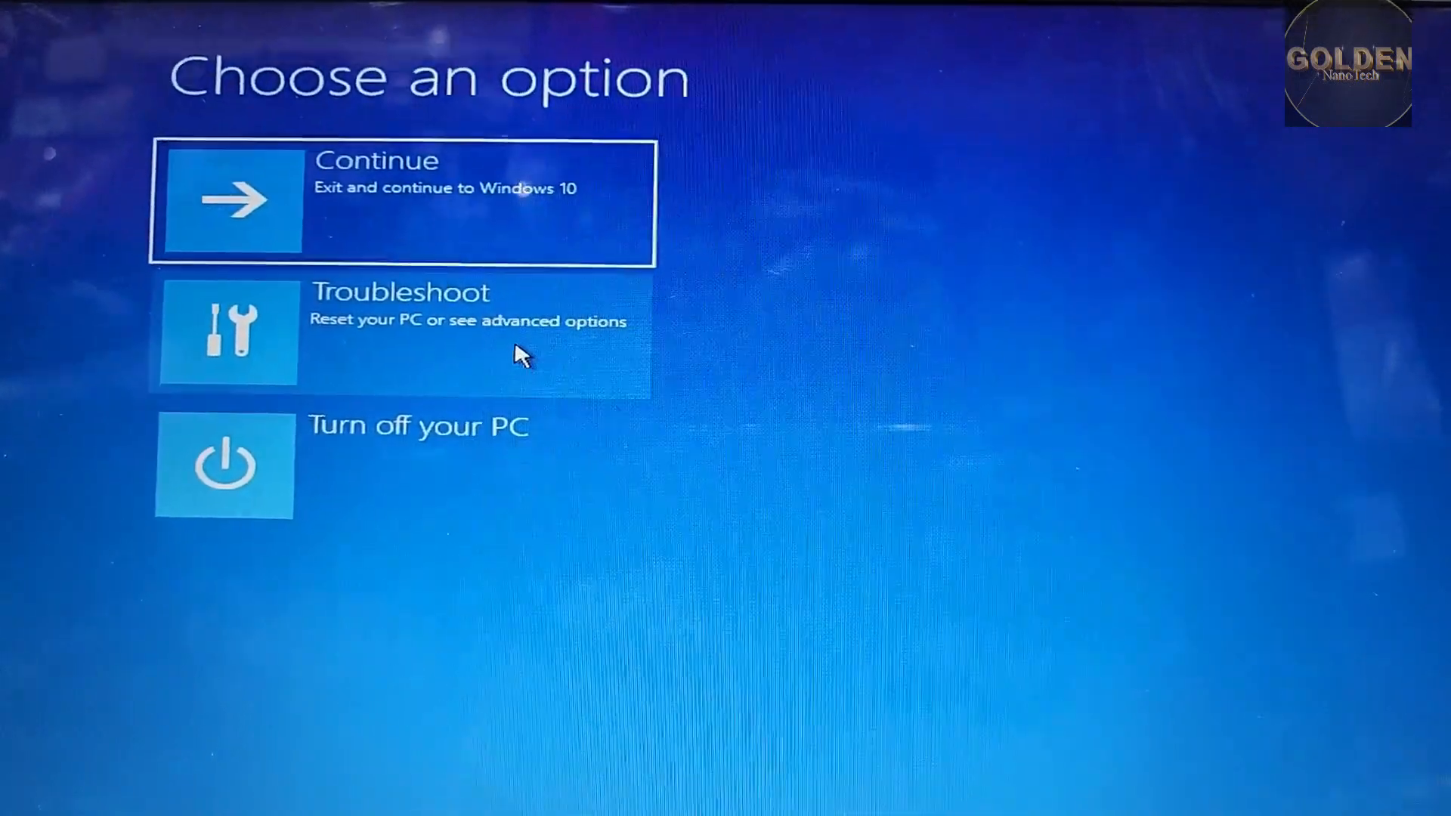
click(400, 333)
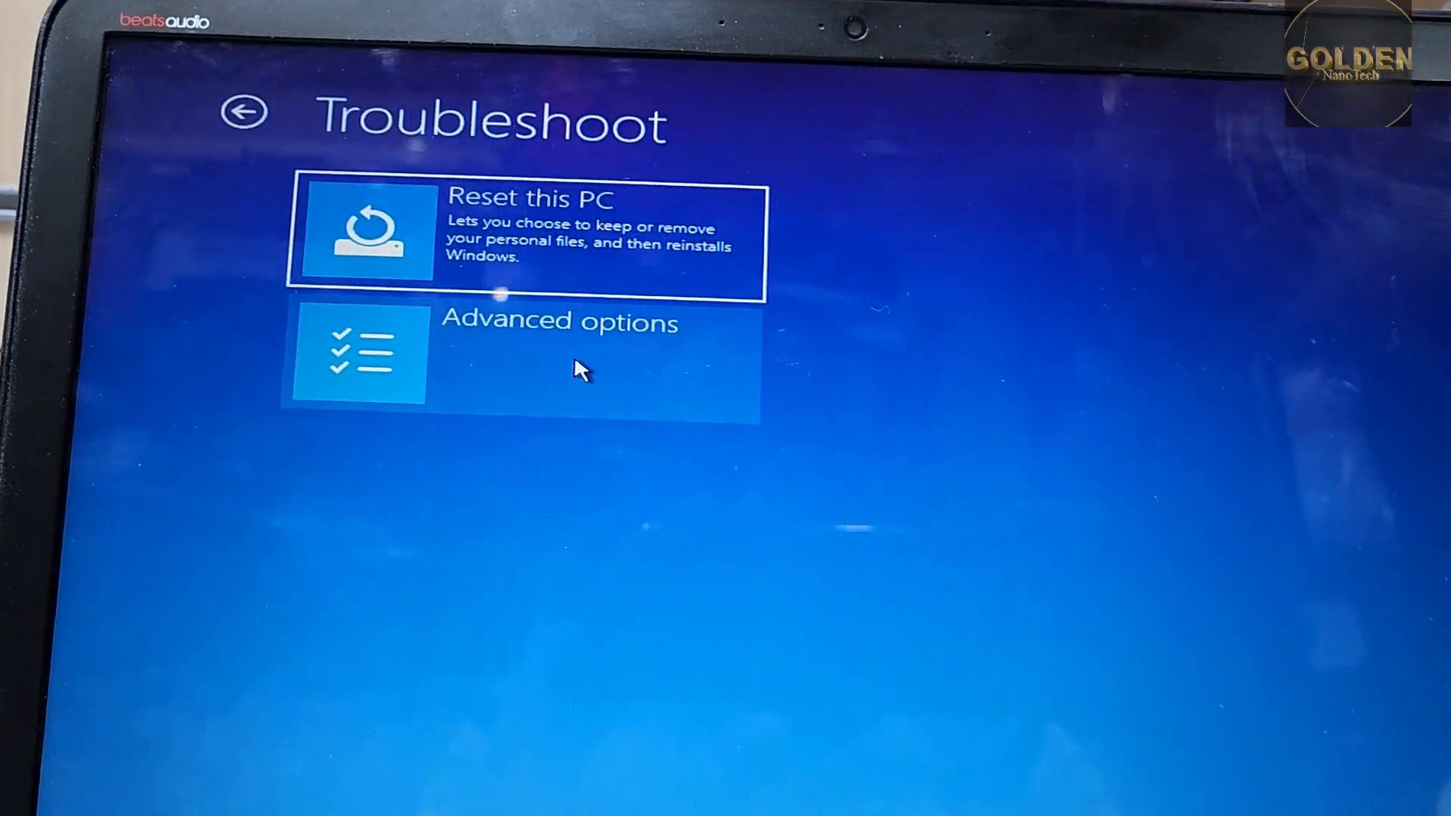
click(518, 361)
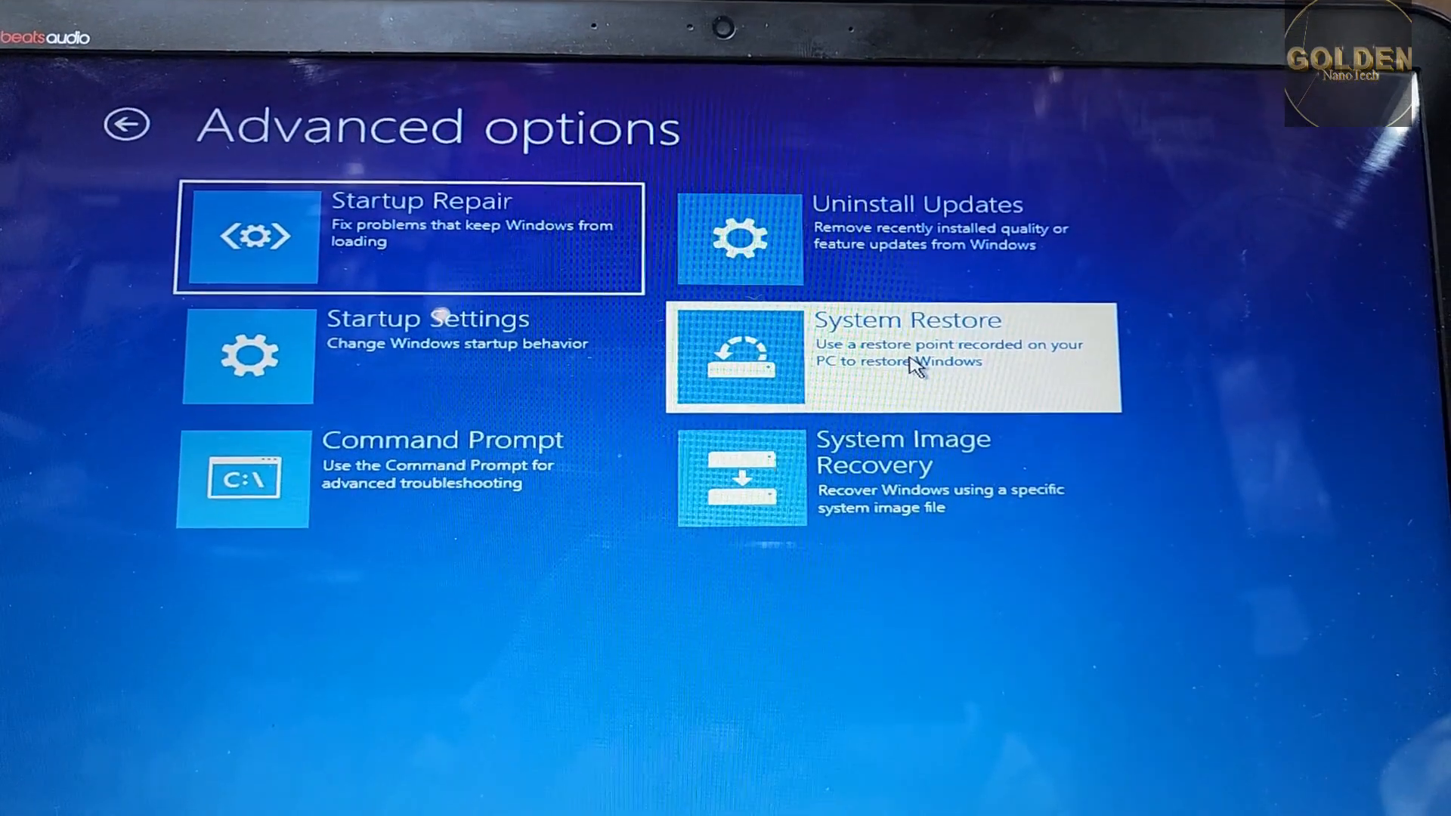
Step: Launch System Restore, choose the PC's account and continue past the password screen
click(892, 357)
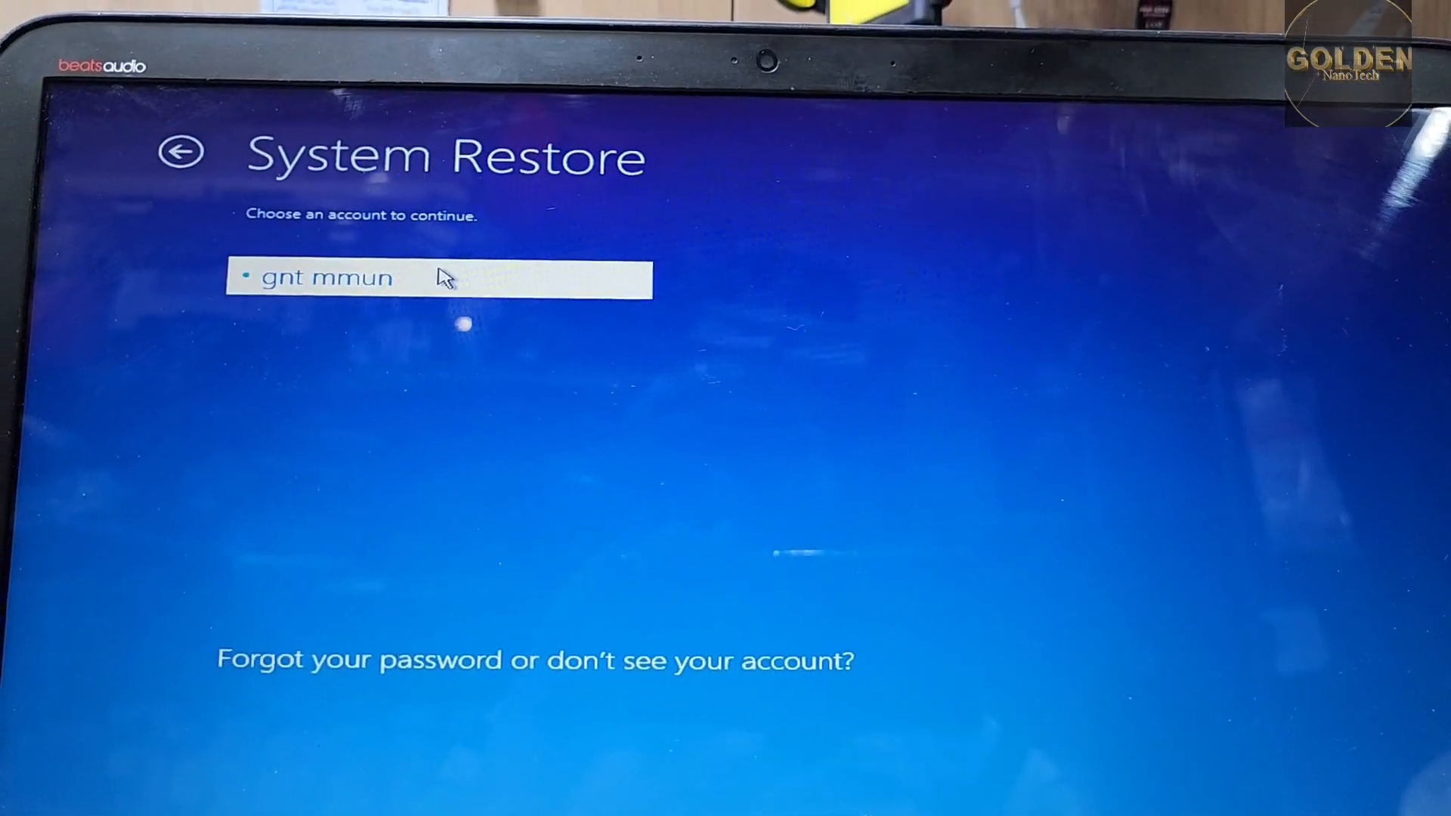
click(440, 278)
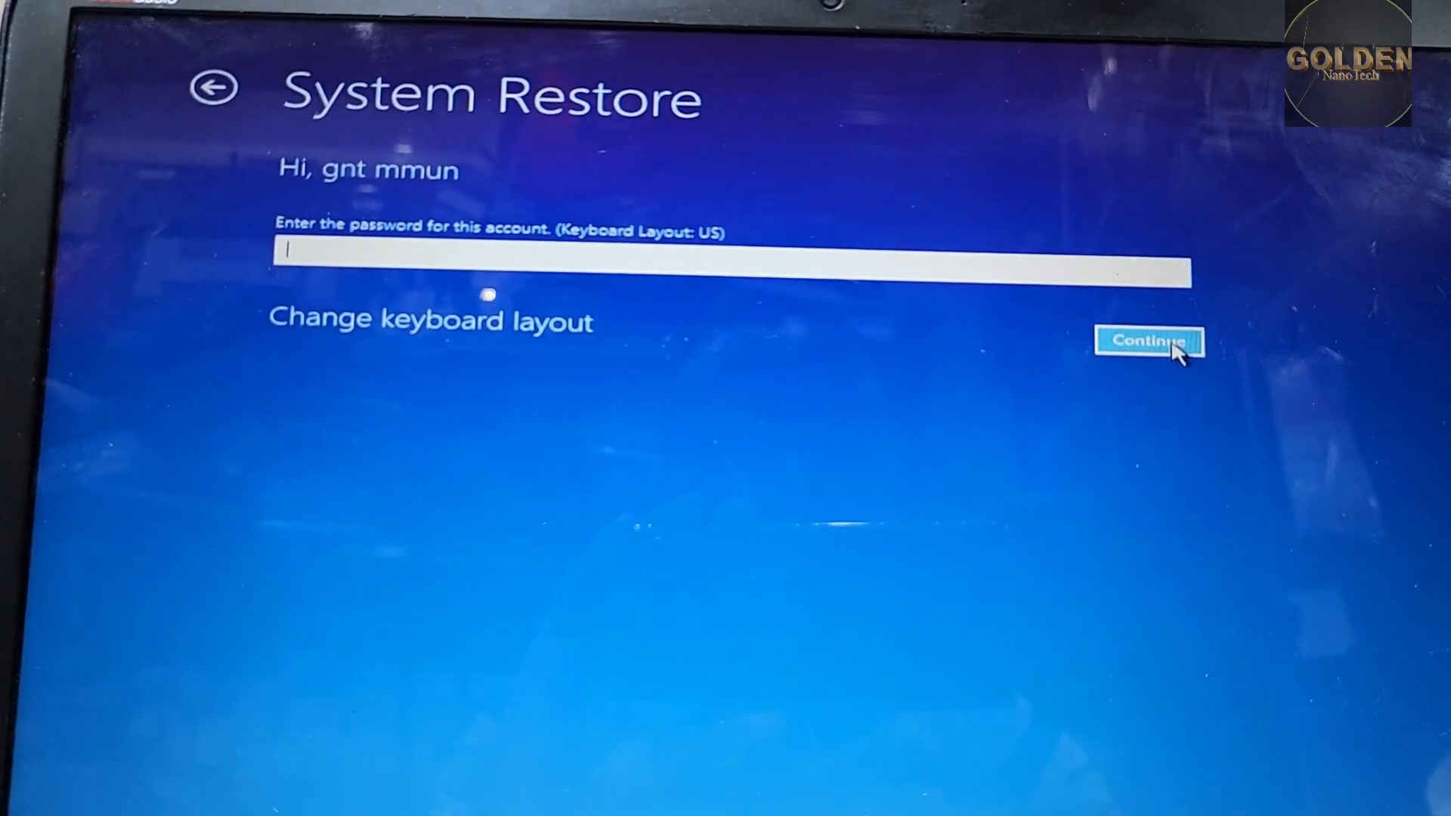
click(1147, 340)
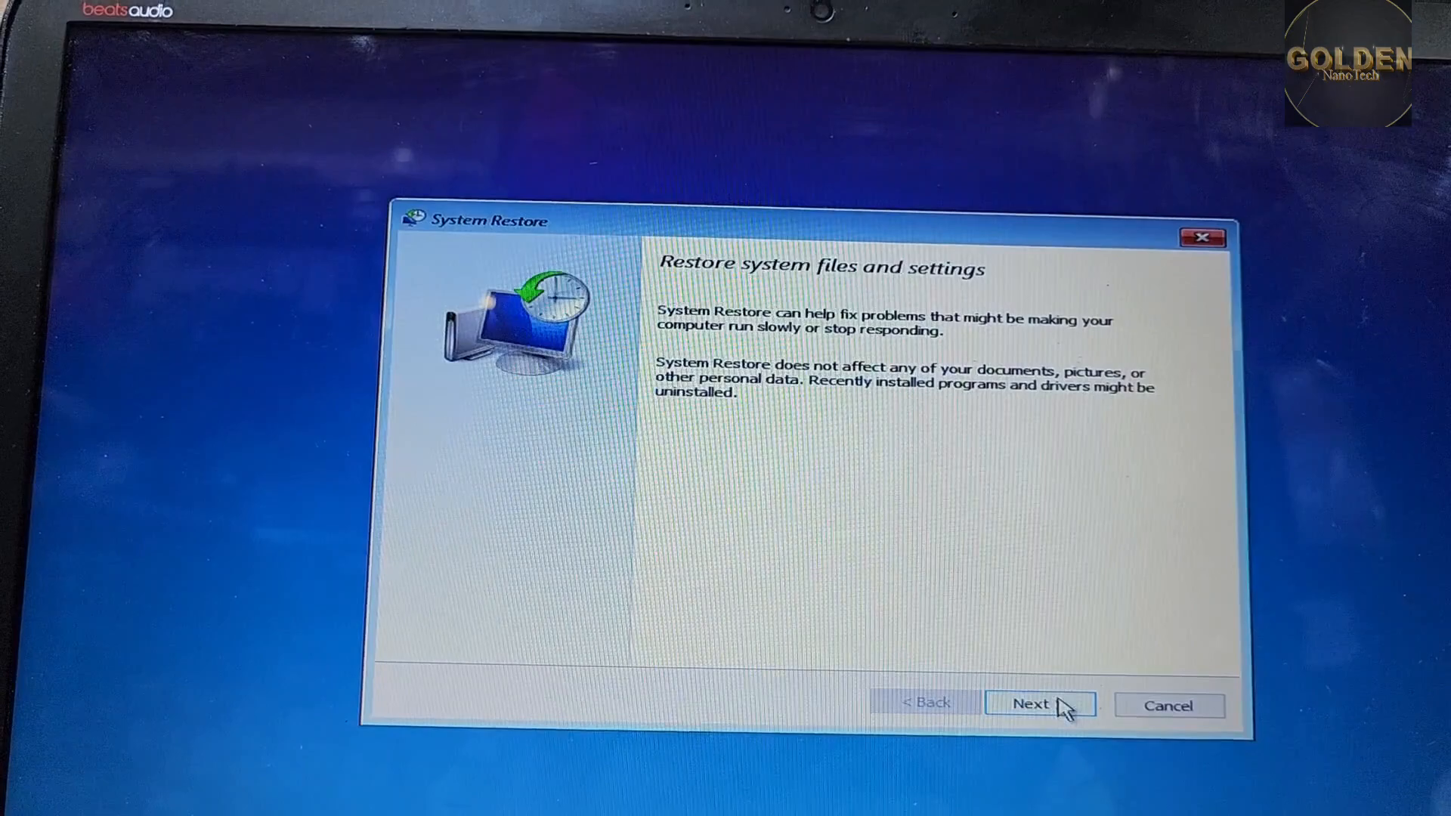
Step: Select the 5/8/2023 8:33:33 AM Automatic Restore Point and proceed with the restore
click(1031, 704)
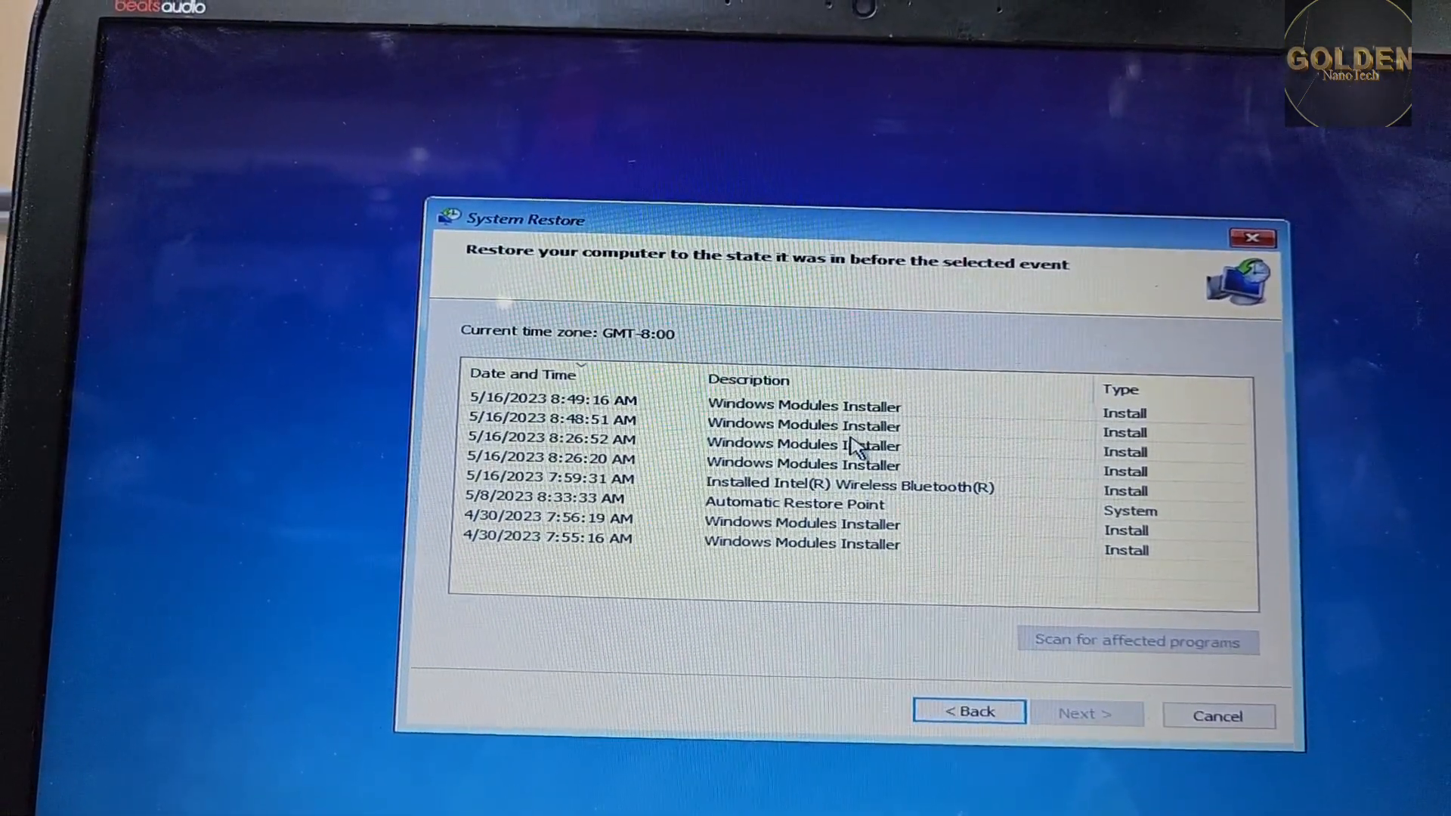
click(833, 484)
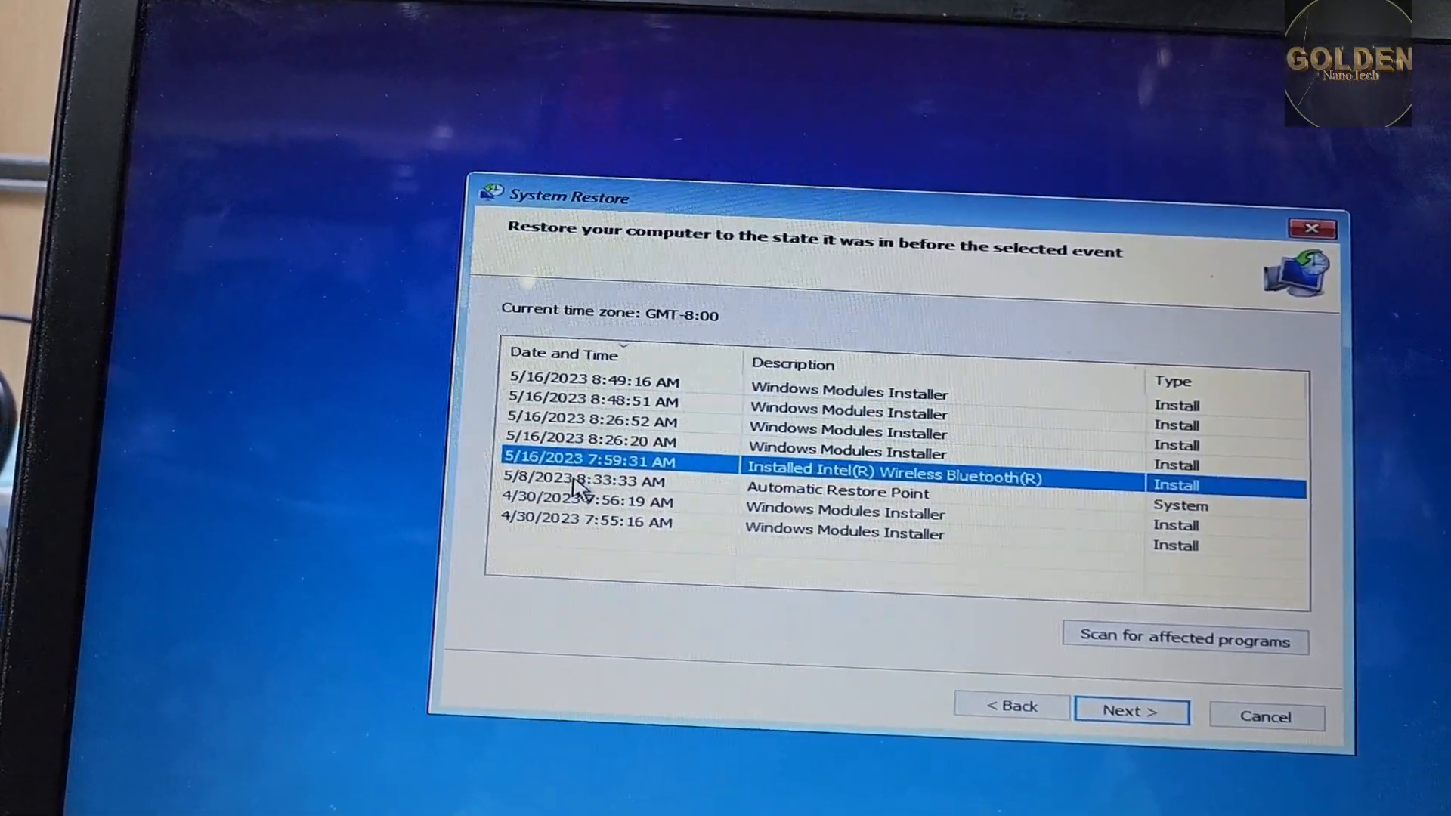
click(601, 481)
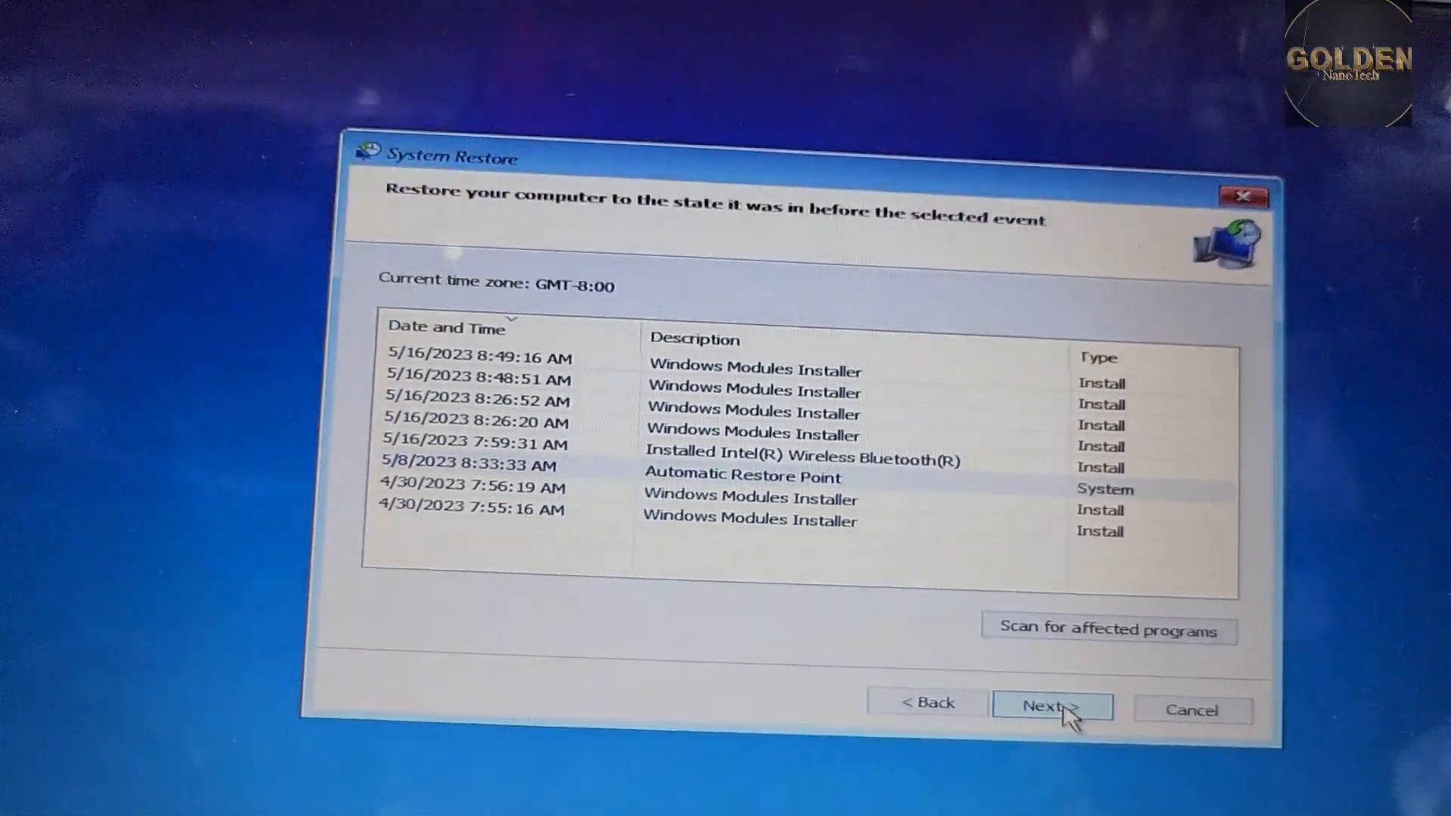
click(1052, 705)
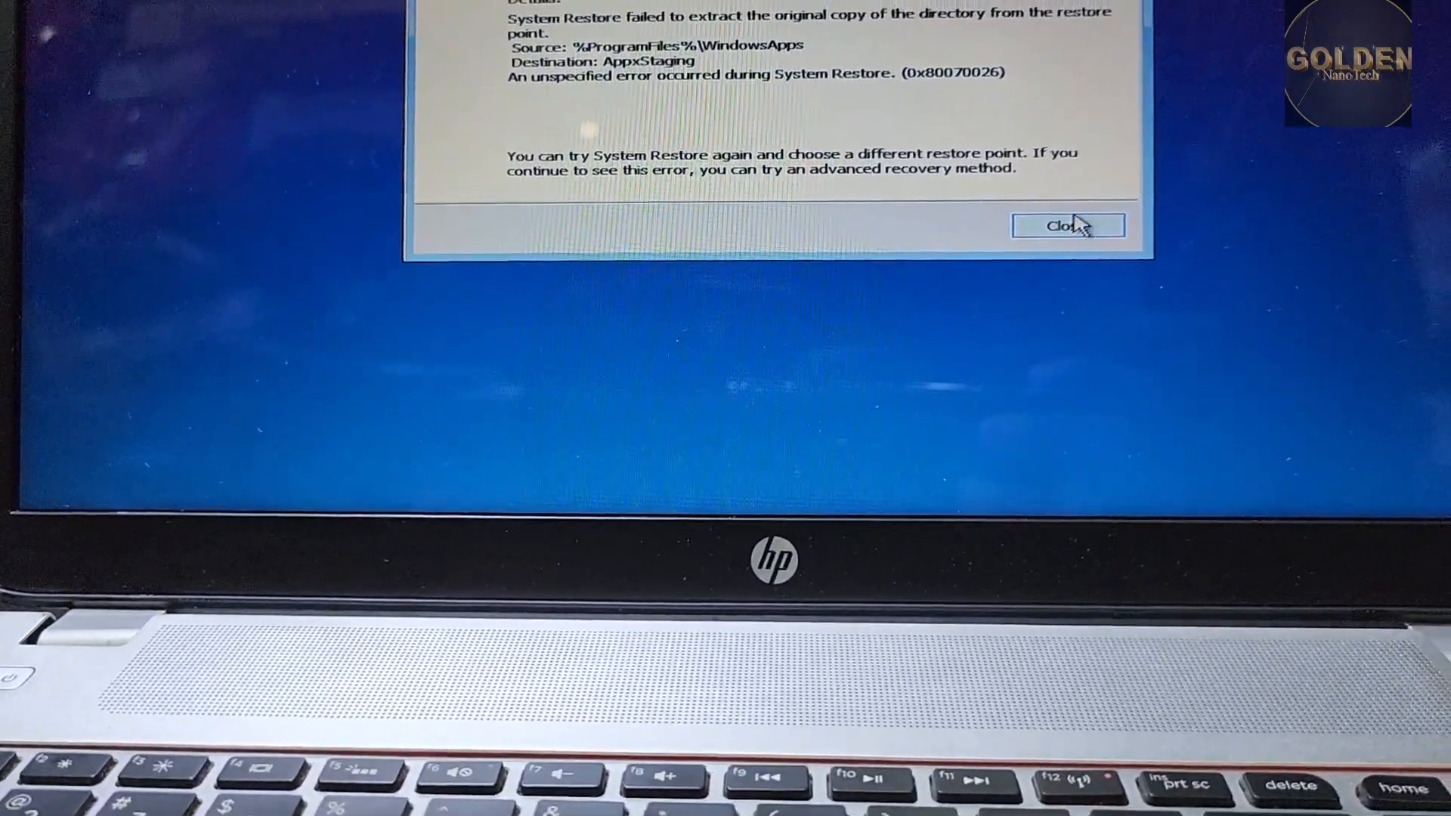
Step: Close the System Restore failure report for error 0x80070026
click(1069, 226)
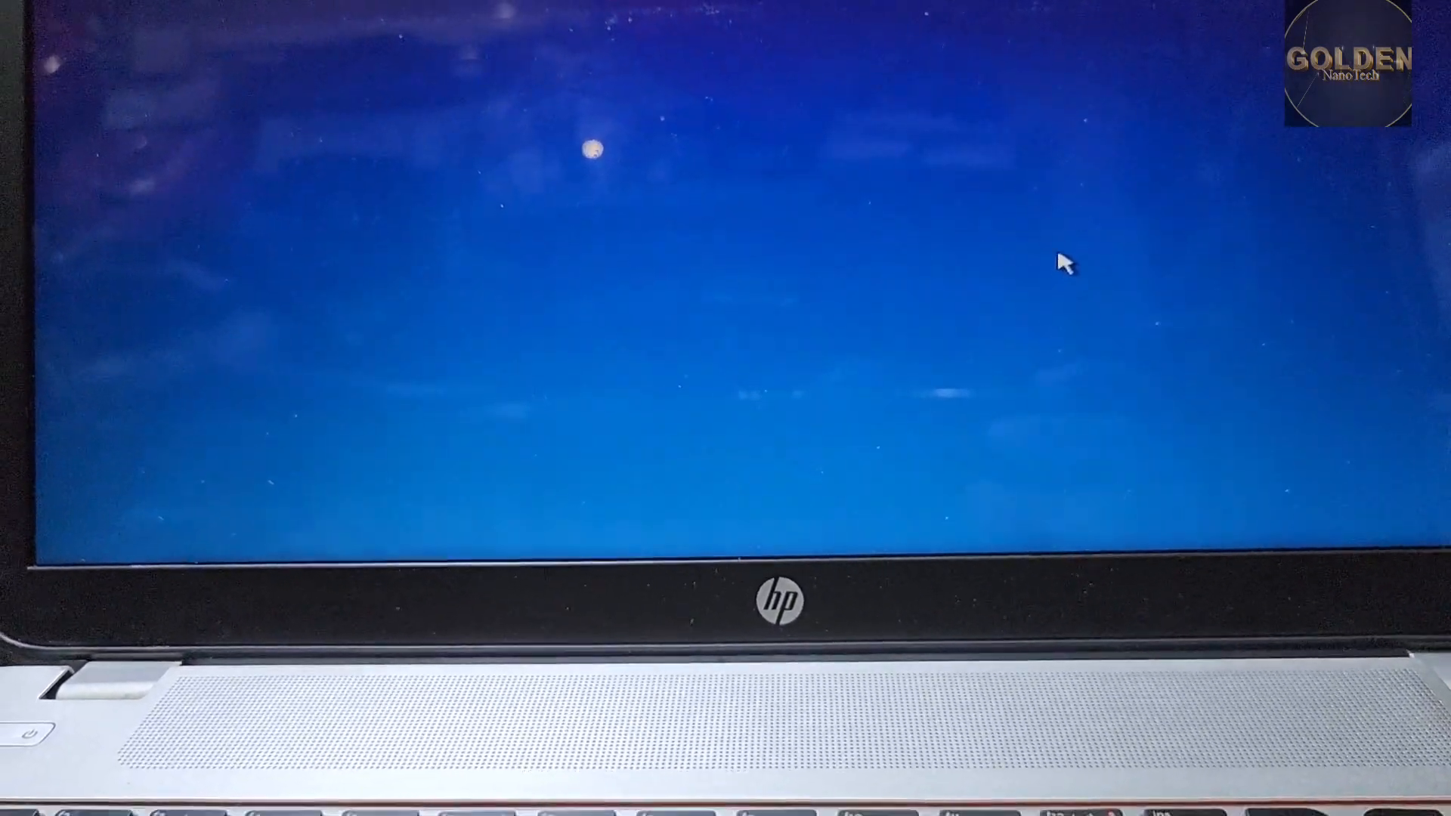